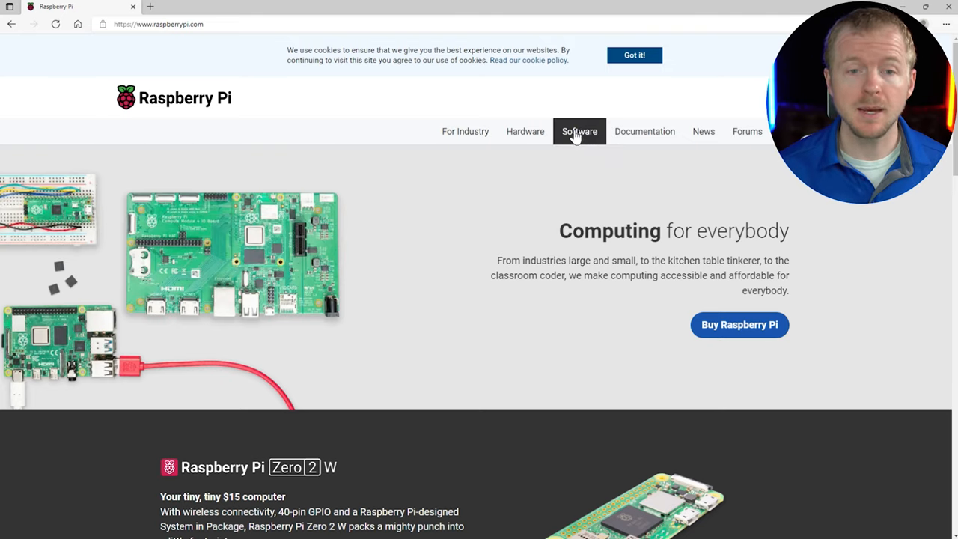
Go to the Software page and scroll to the Raspberry Pi Imager install section.
click(579, 132)
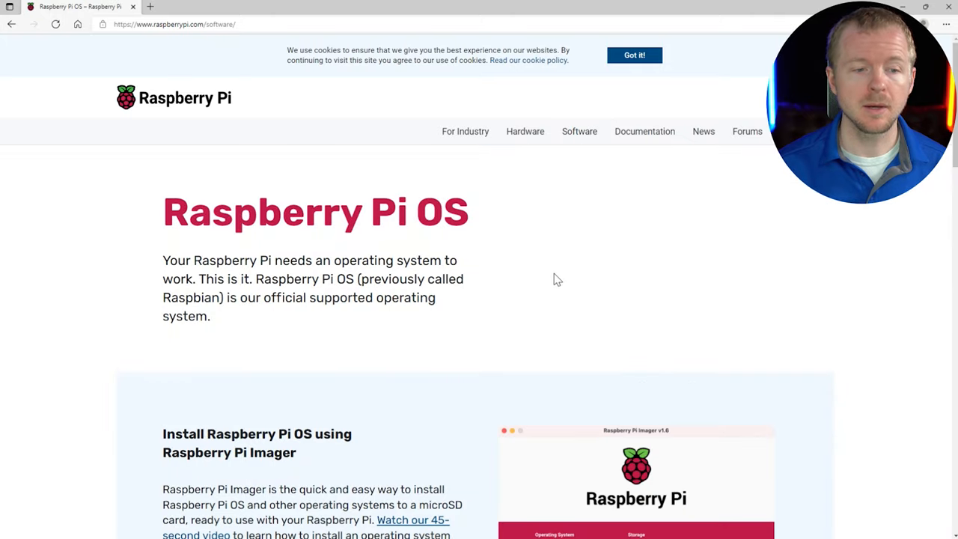
scroll(down, 3)
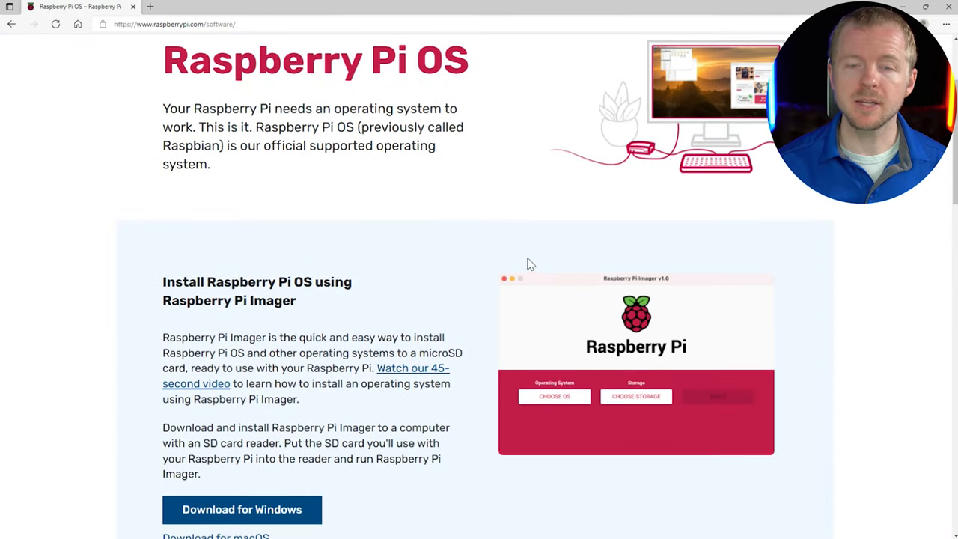
mouse_move(410, 341)
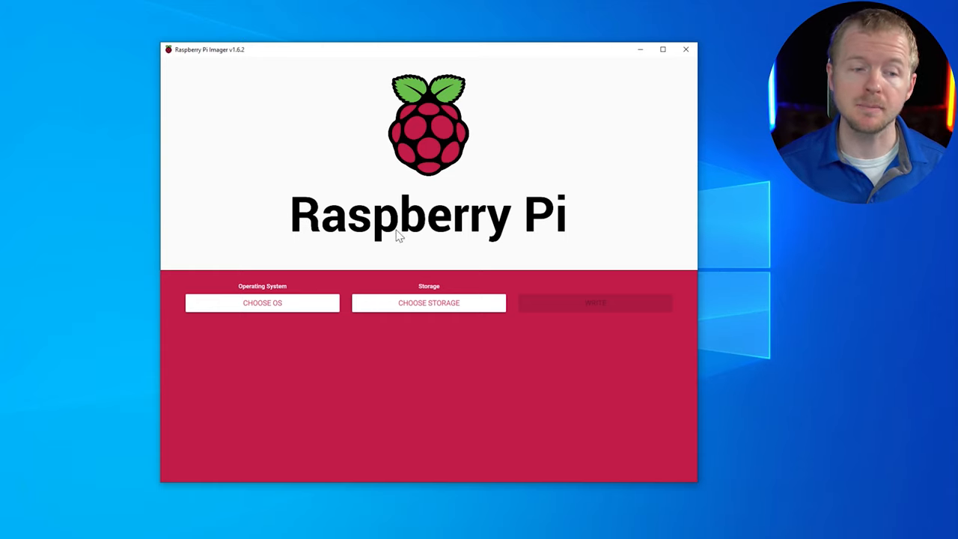
Choose Raspberry Pi OS Lite (32-bit) and the 128.2 GB USB device as target.
click(262, 303)
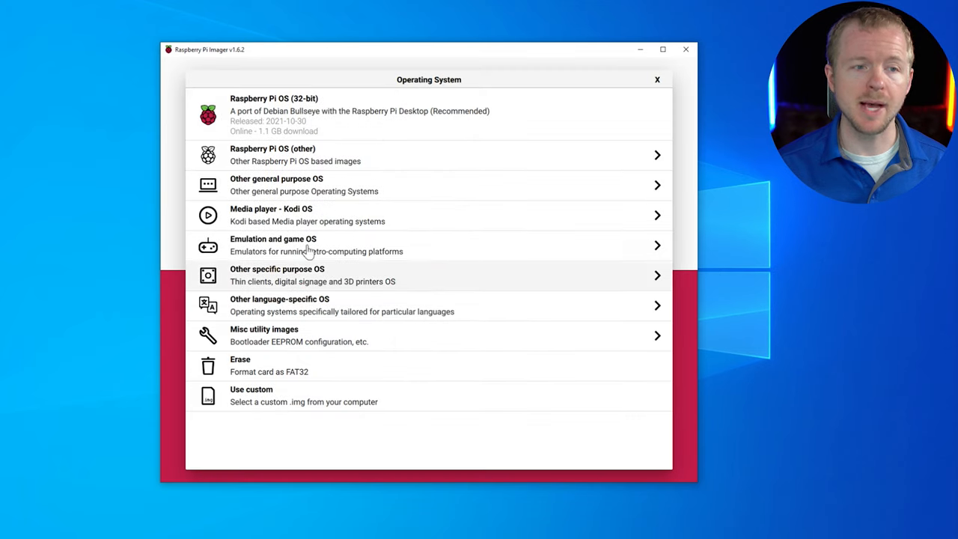
mouse_move(492, 82)
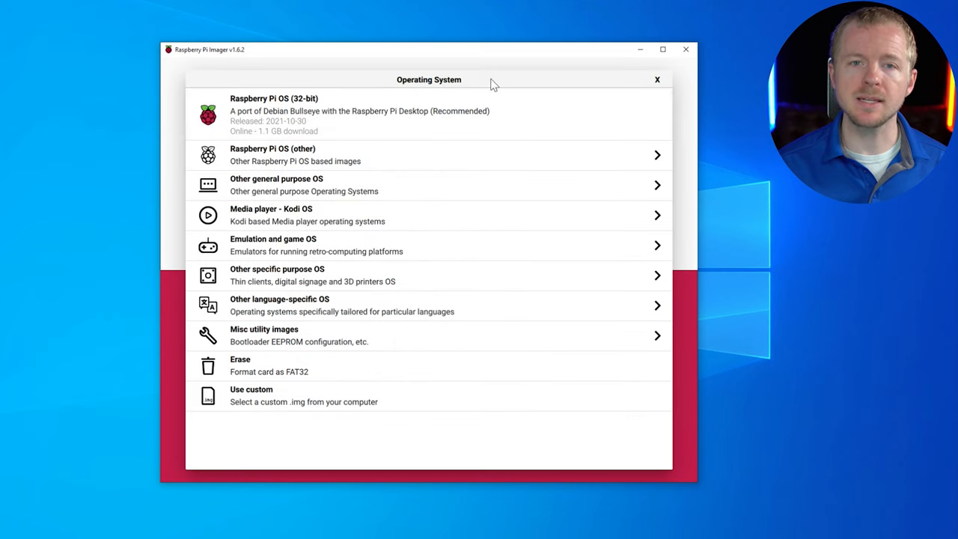
mouse_move(523, 114)
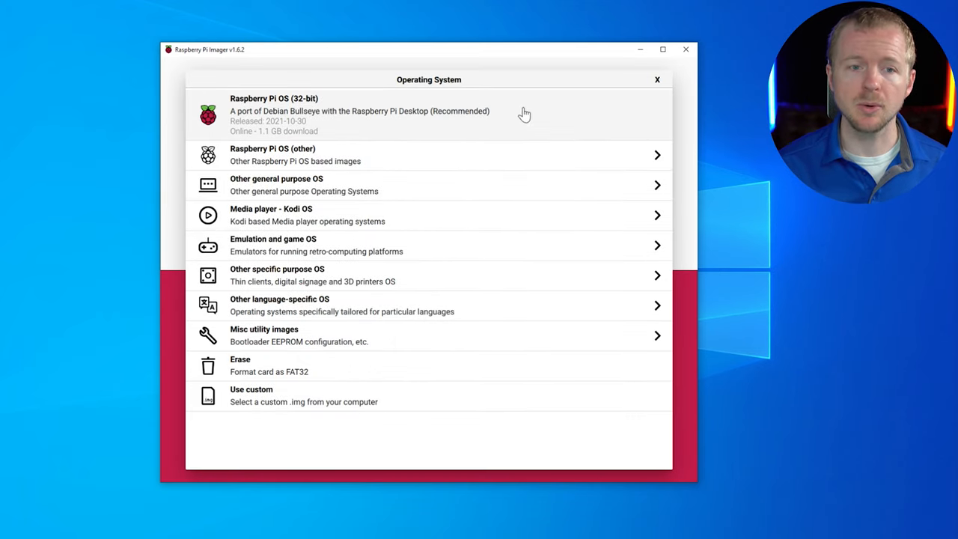
mouse_move(530, 116)
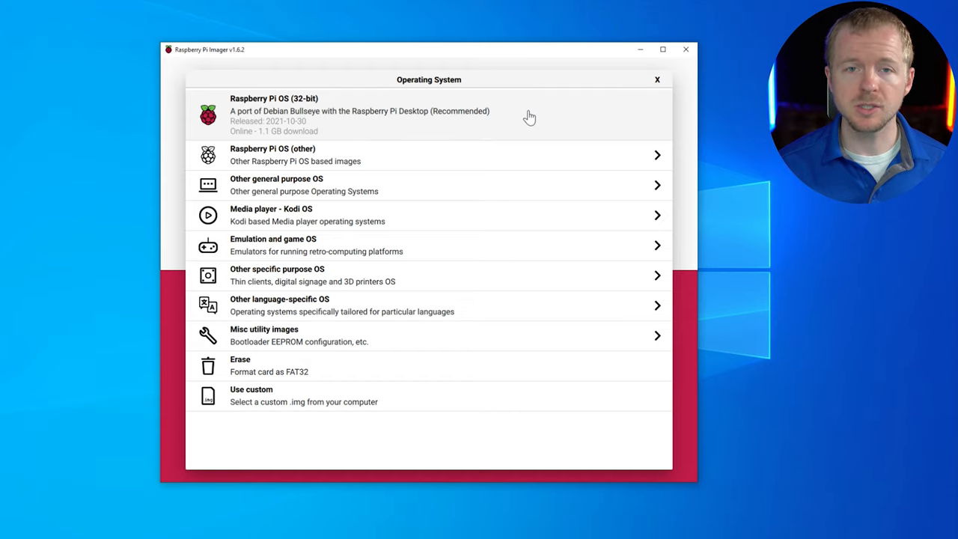
mouse_move(497, 163)
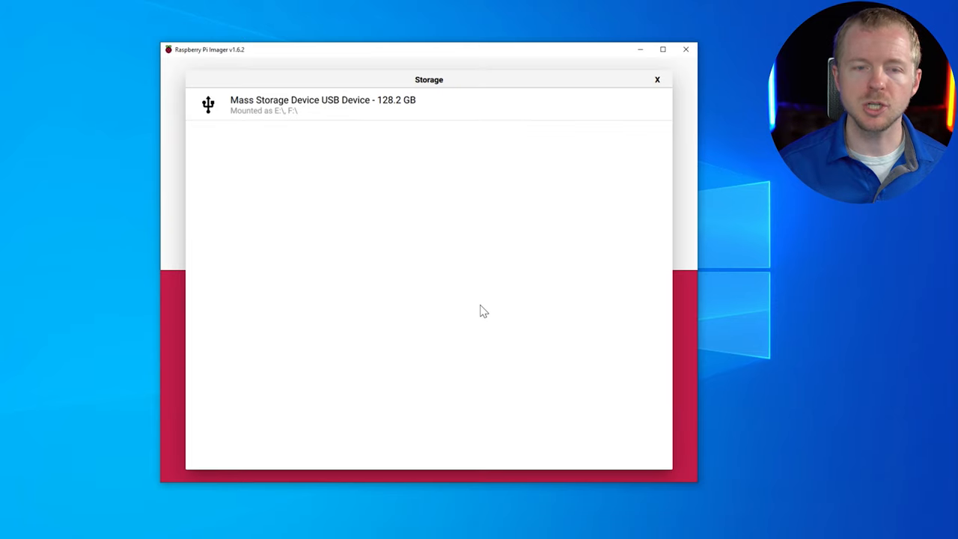
mouse_move(493, 230)
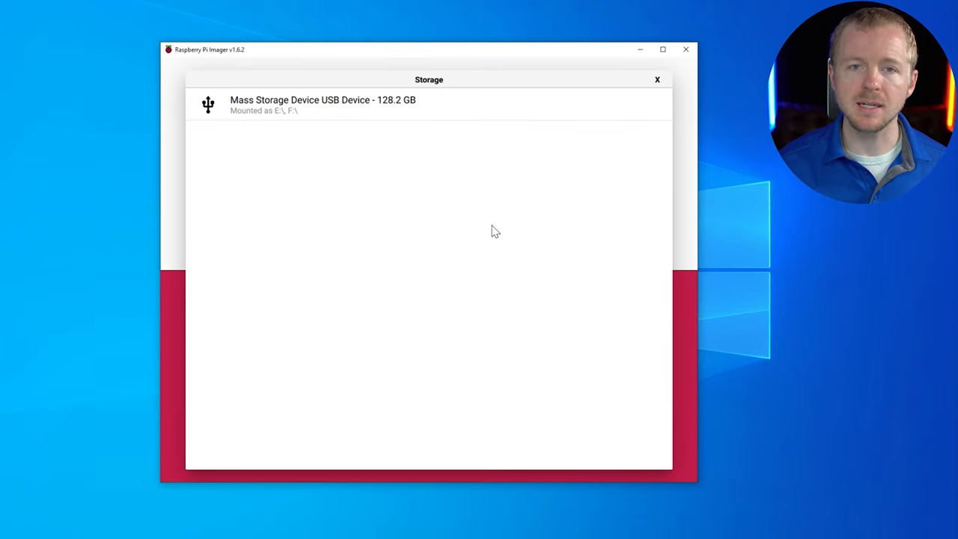
mouse_move(466, 193)
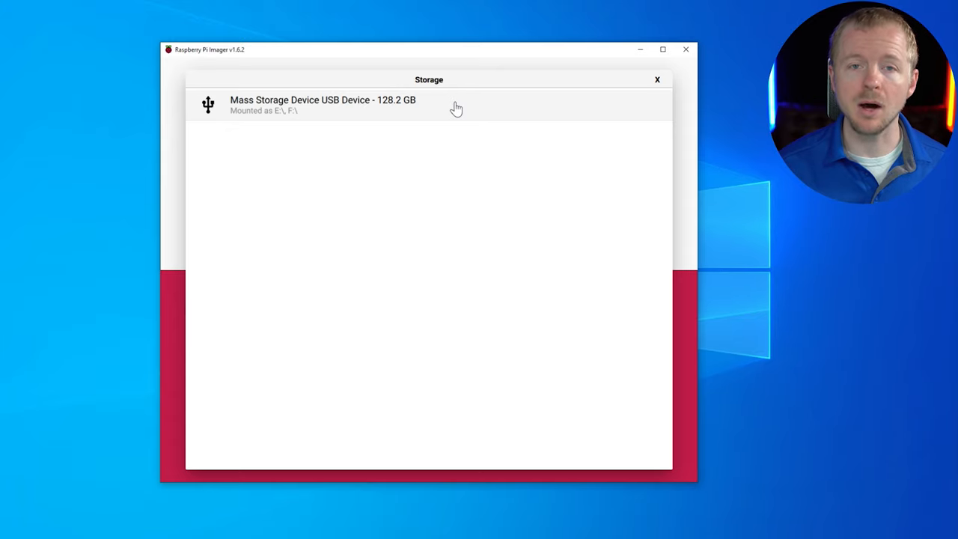
click(322, 104)
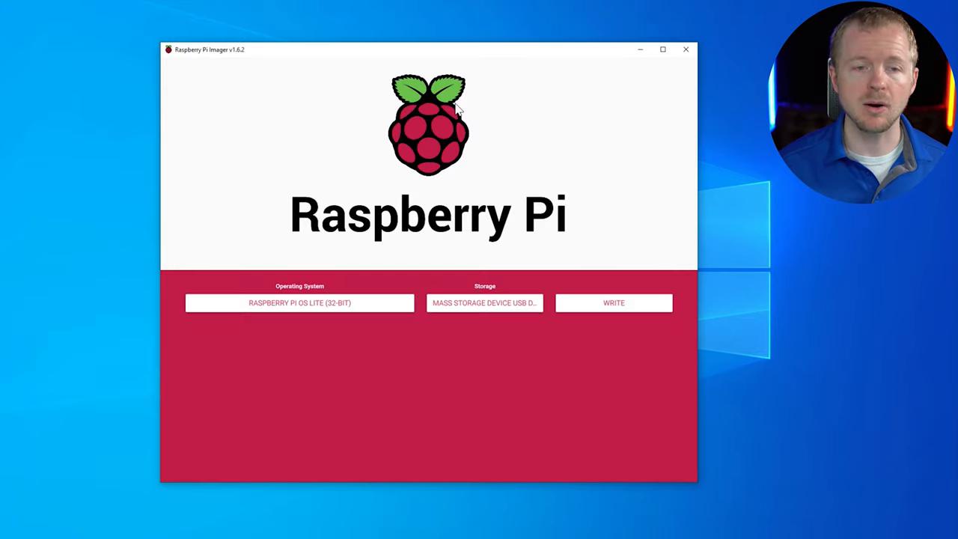
mouse_move(627, 159)
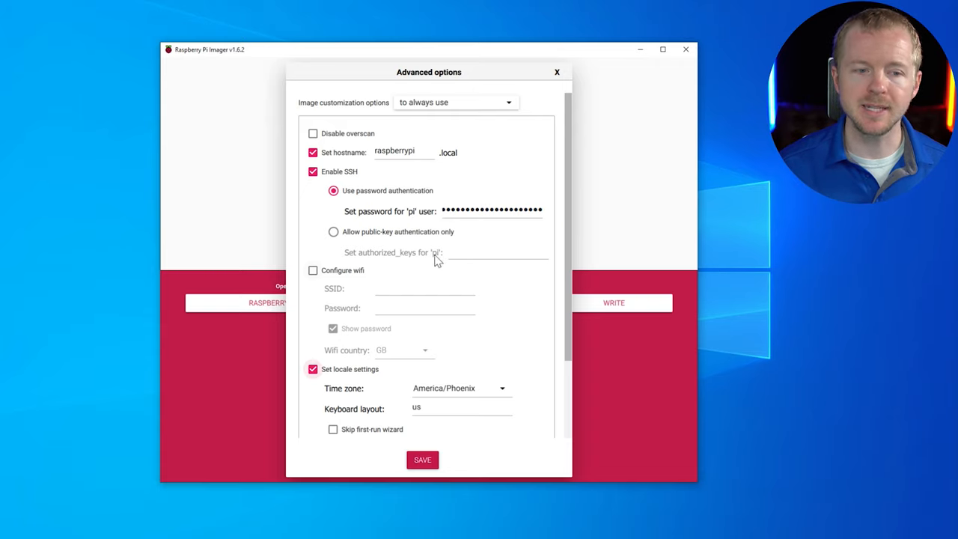
Save settings: hostname raspberrypi, SSH password login, America/Phoenix time zone, us keyboard.
scroll(down, 3)
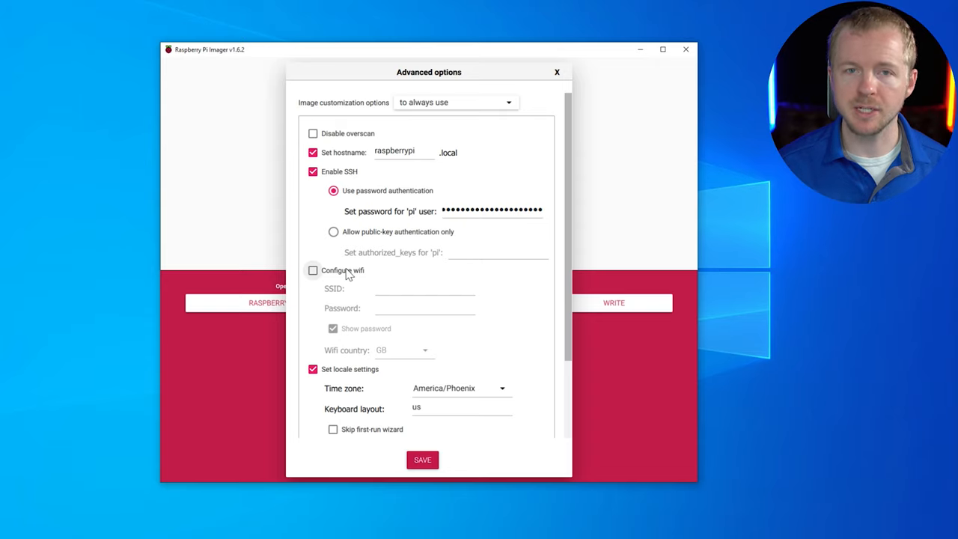
click(422, 459)
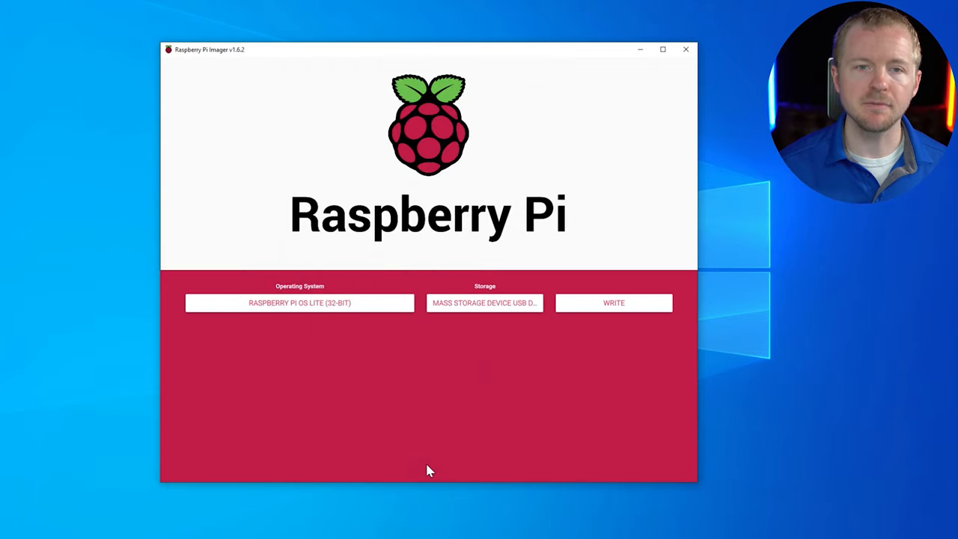
mouse_move(614, 336)
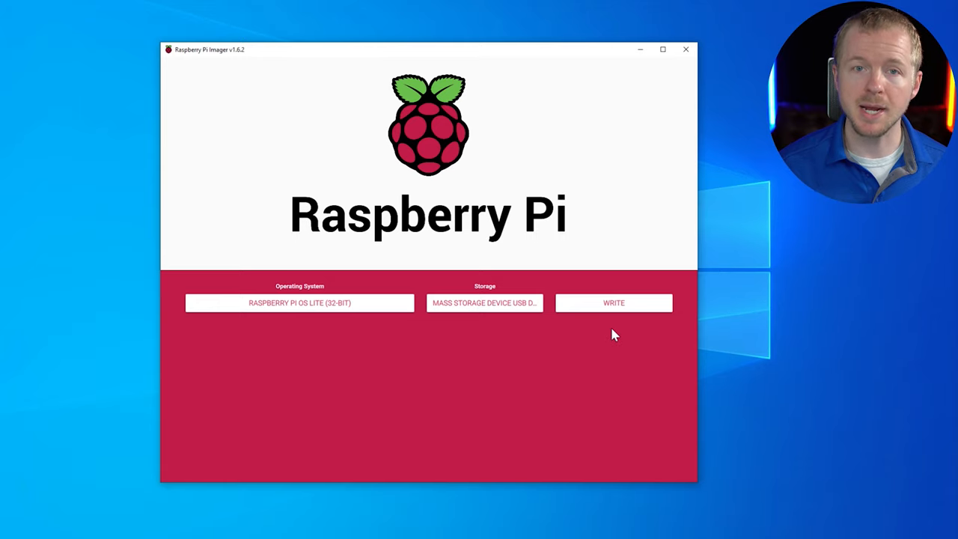
Write the image to the USB device, confirming erase, and dismiss Windows' format prompt.
click(613, 302)
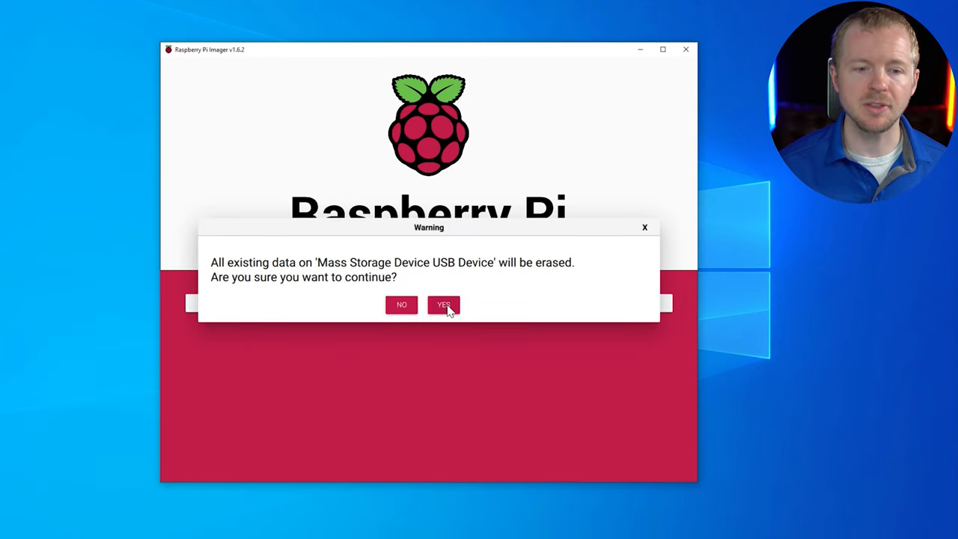
click(443, 306)
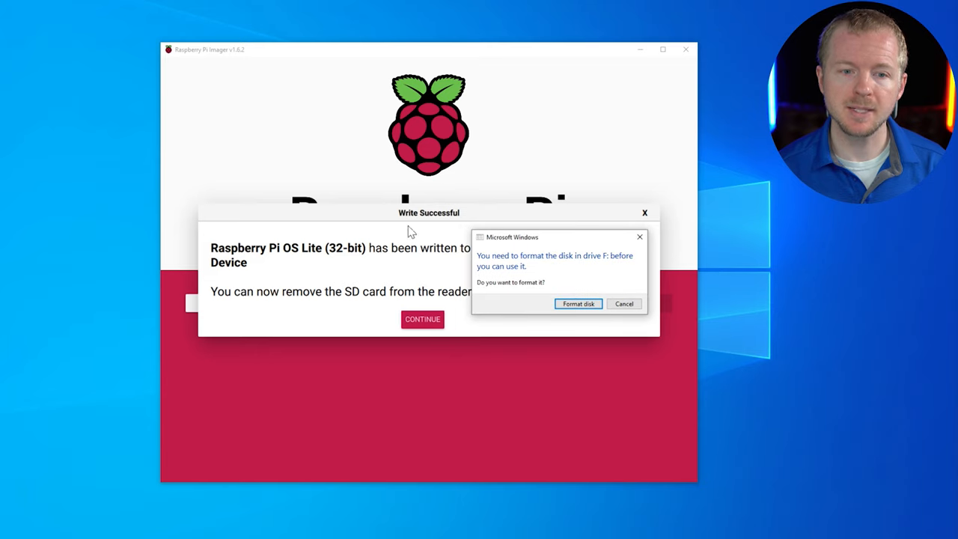
mouse_move(696, 264)
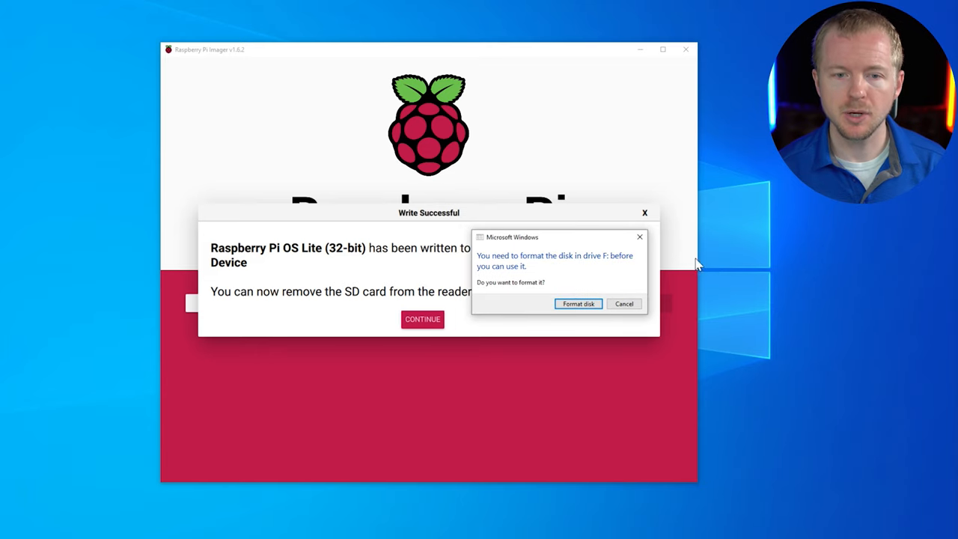
mouse_move(512, 415)
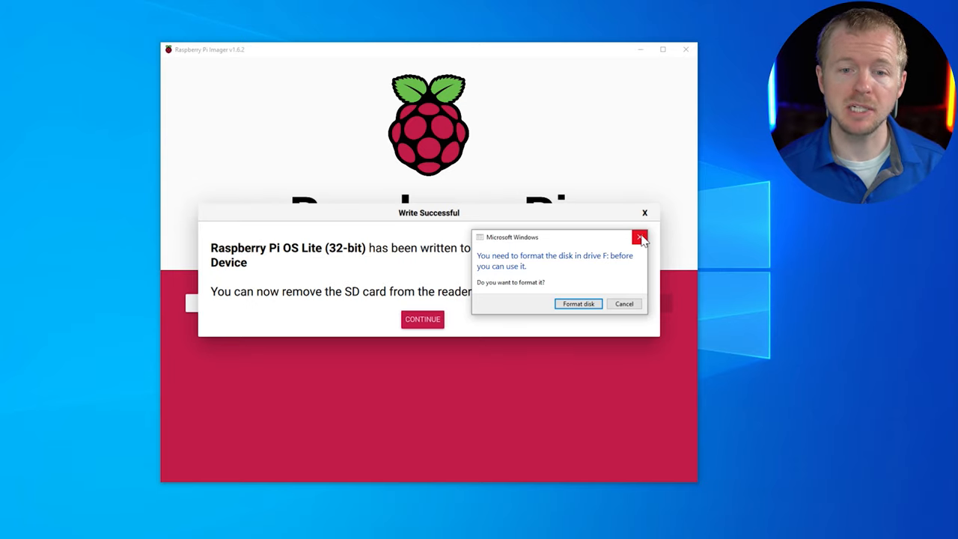
click(640, 236)
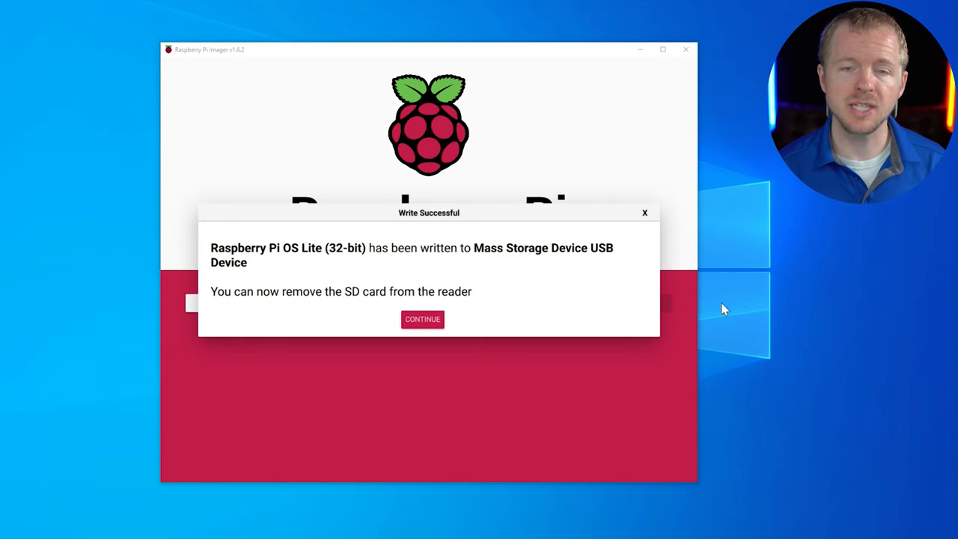
Acknowledge the write, then SSH in as pi@raspberrypi, accepting the host key.
click(422, 319)
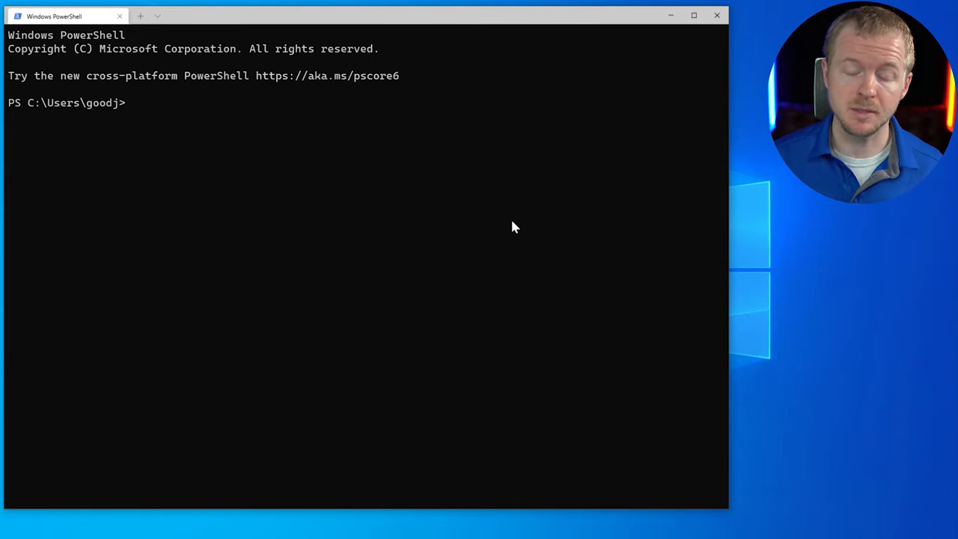
text(ssh pi@raspberrypi)
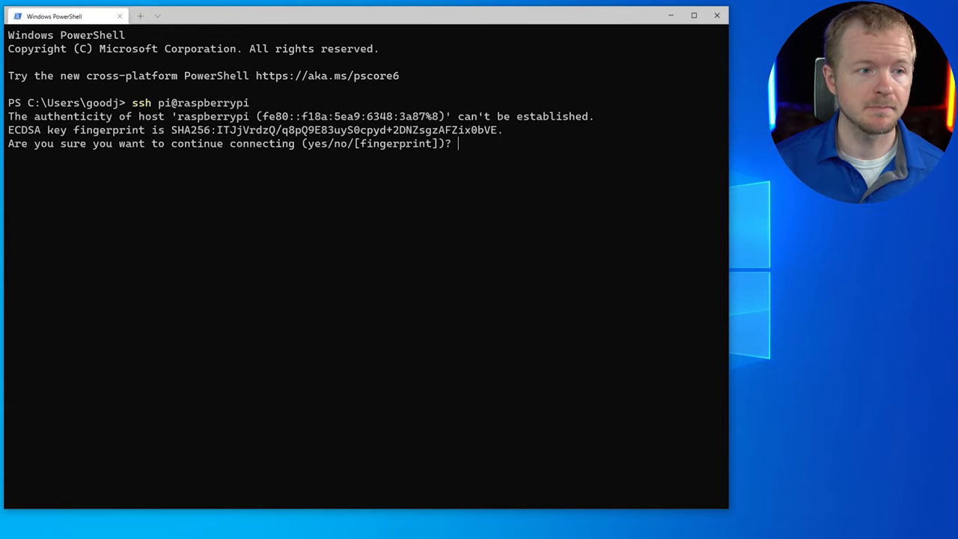
text(yes)
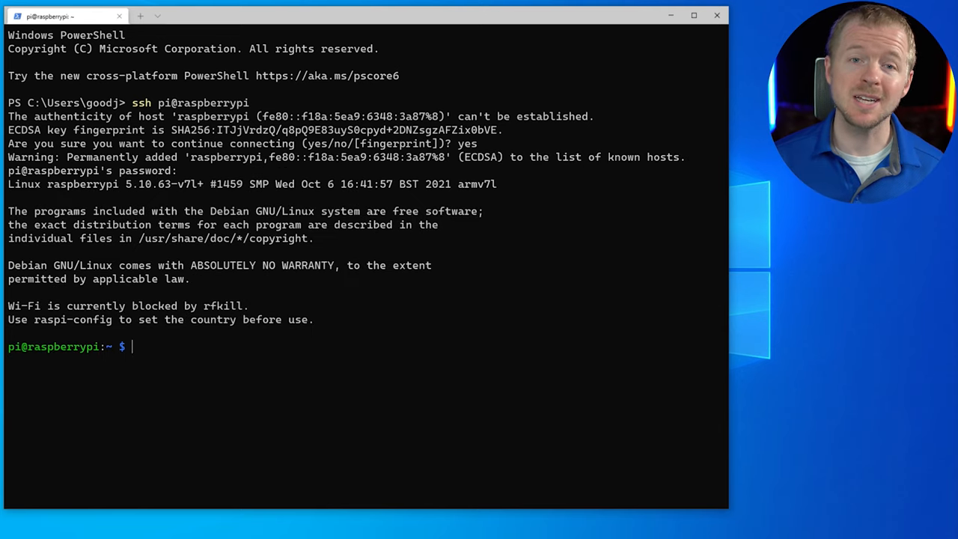
Run apt update and dist-upgrade, reboot, reconnect over SSH and install git.
text(sudo apt update && sudo apt-get -uy dist-upgrade)
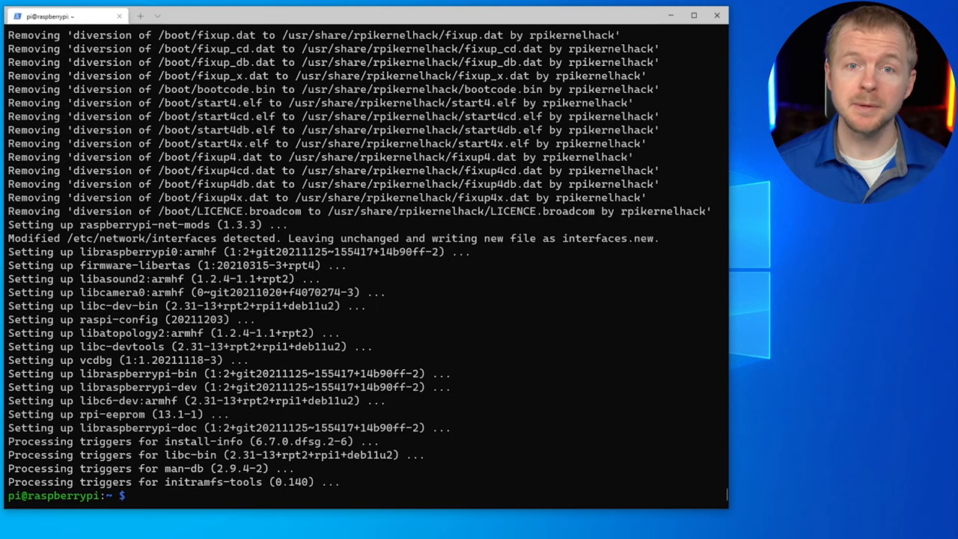
text(sudo reboot)
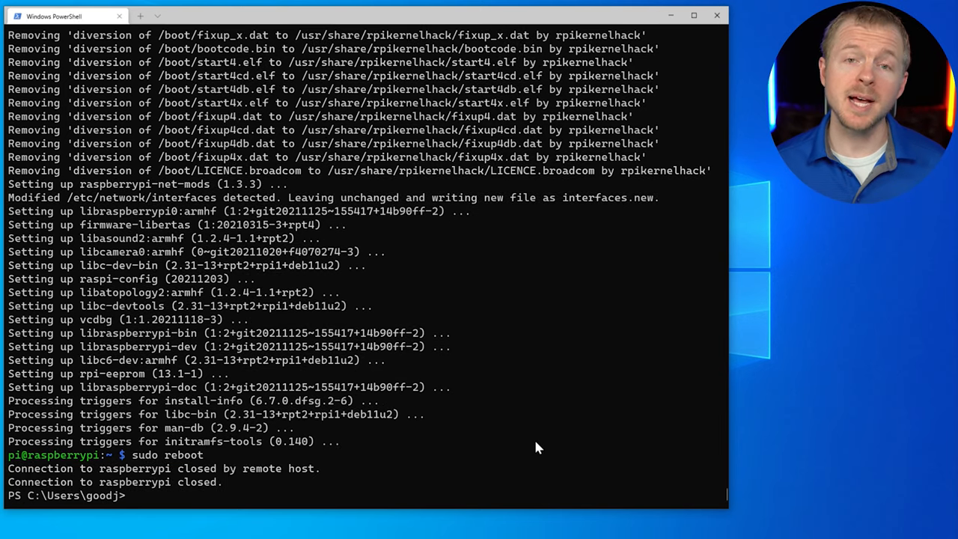
text(ssh pi@raspberrypi)
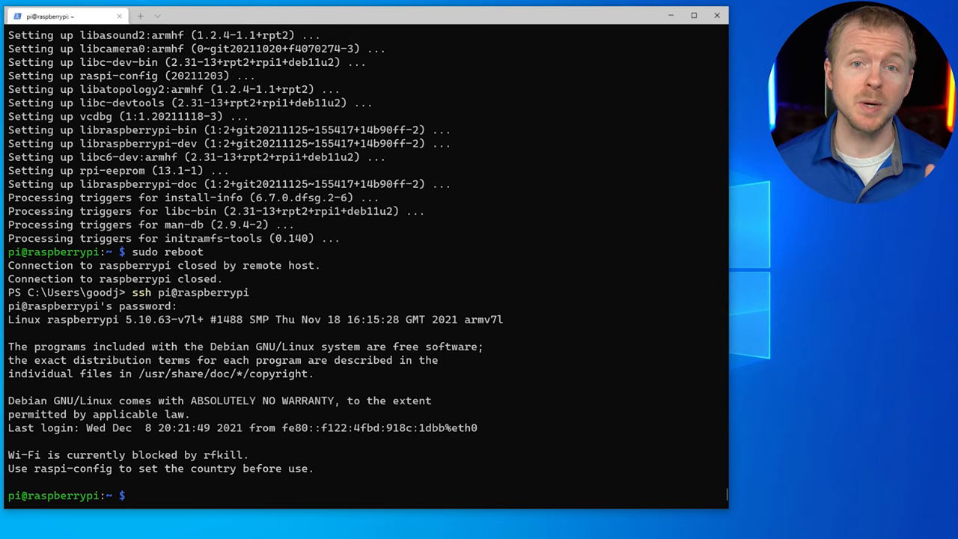
text(sudo apt-get -y install git)
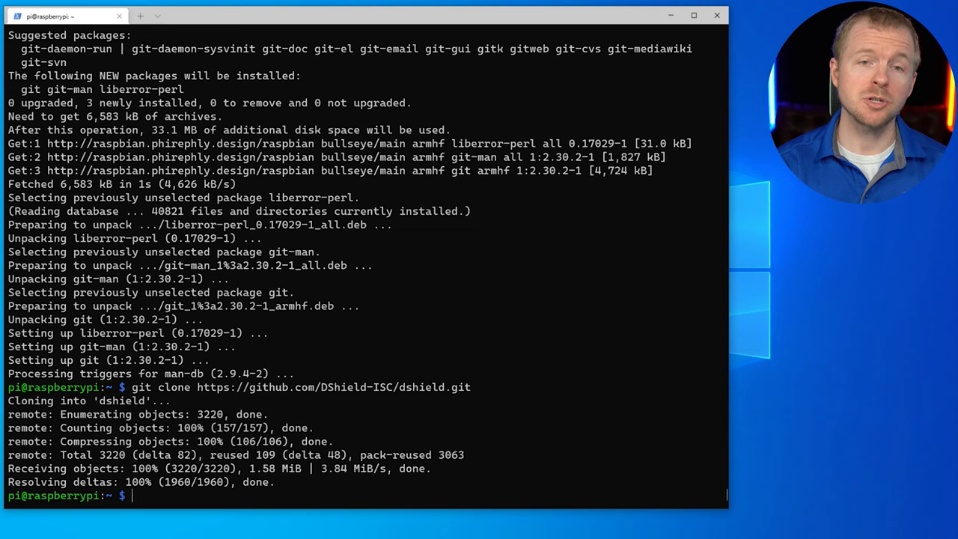
Enter the dshield folder and launch sudo ./install.sh.
text(cd dshield/)
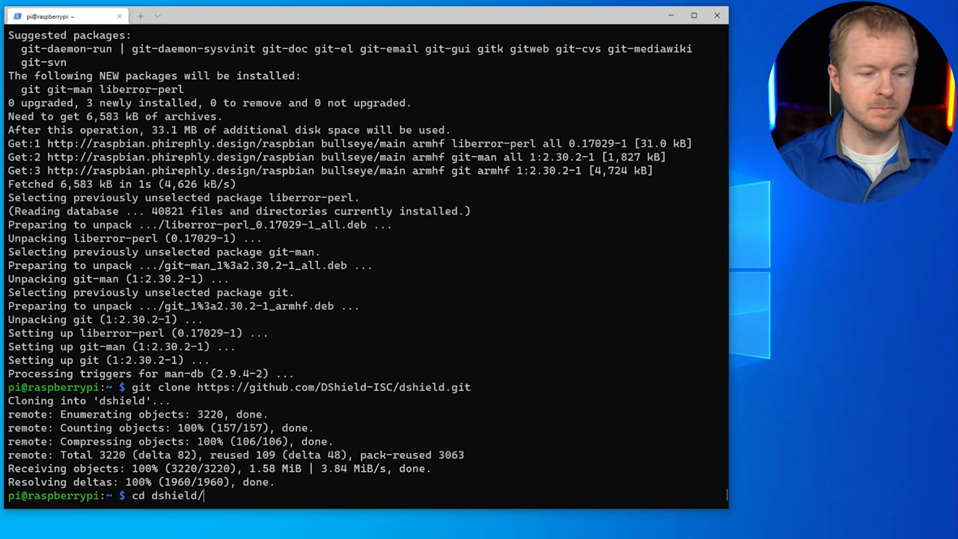
text(sudo ./install.sh)
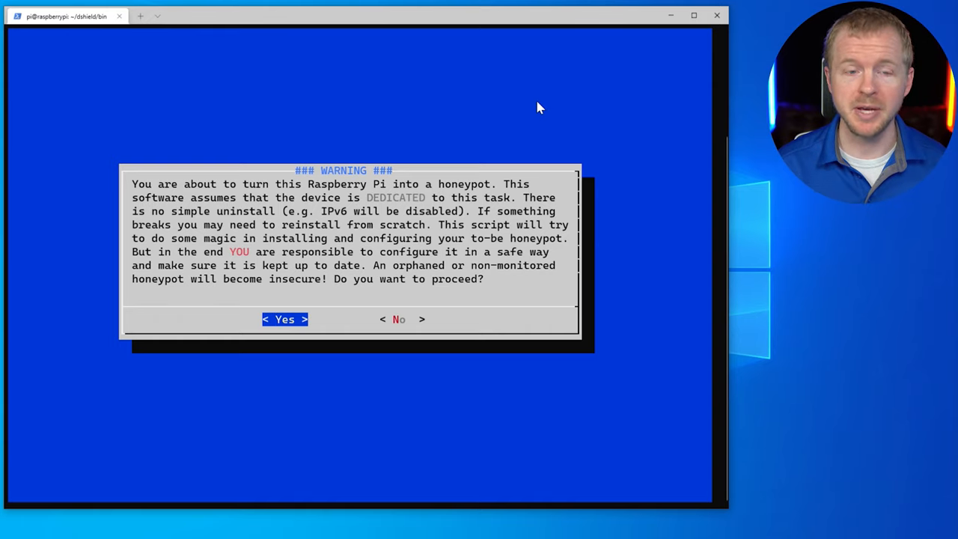
Accept the honeypot warning and privacy notice and confirm automatic updates.
click(285, 320)
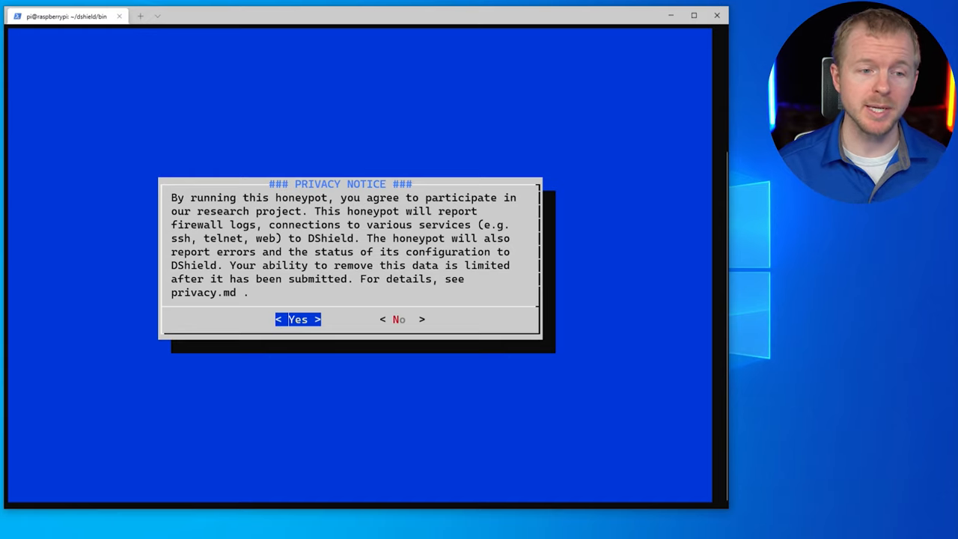
click(298, 318)
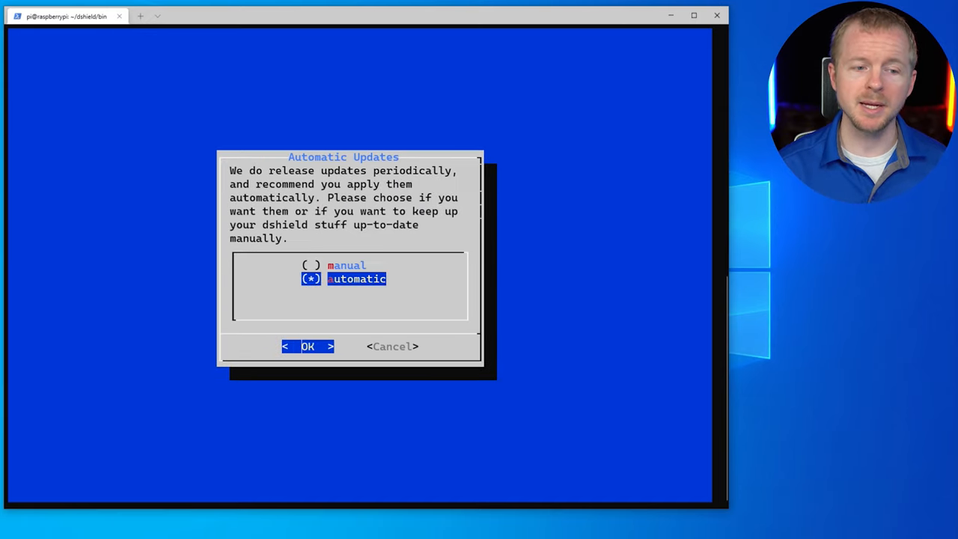
click(309, 346)
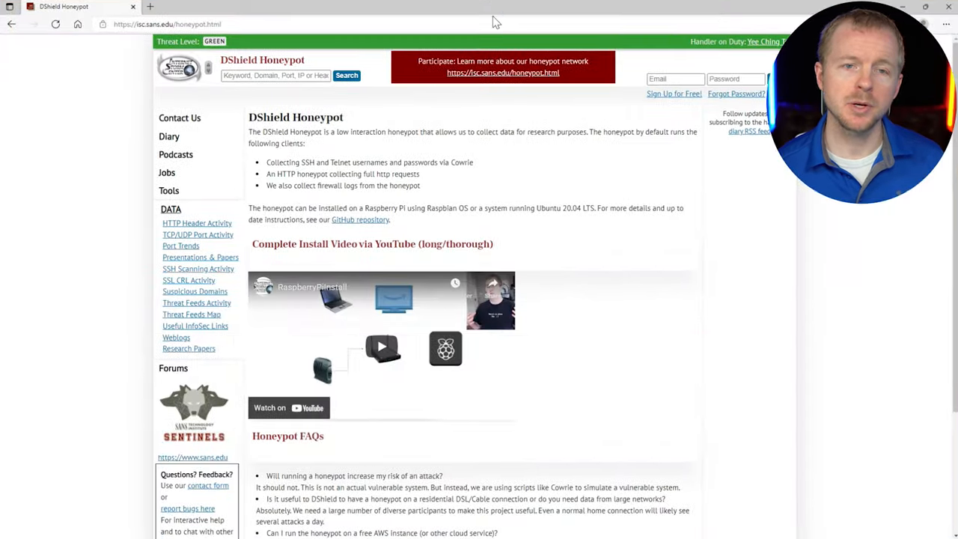
mouse_move(844, 262)
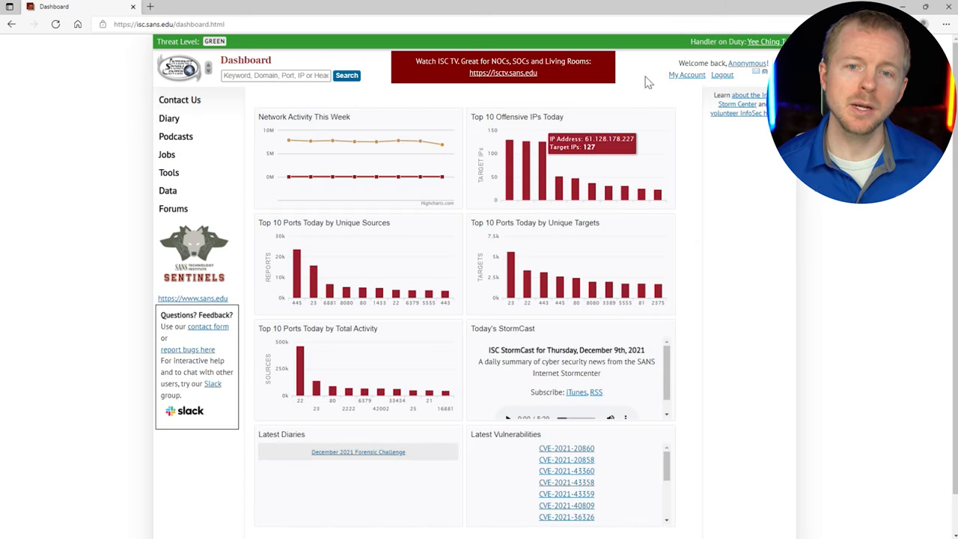
From My Account on isc.sans.edu, go to the account page.
click(685, 75)
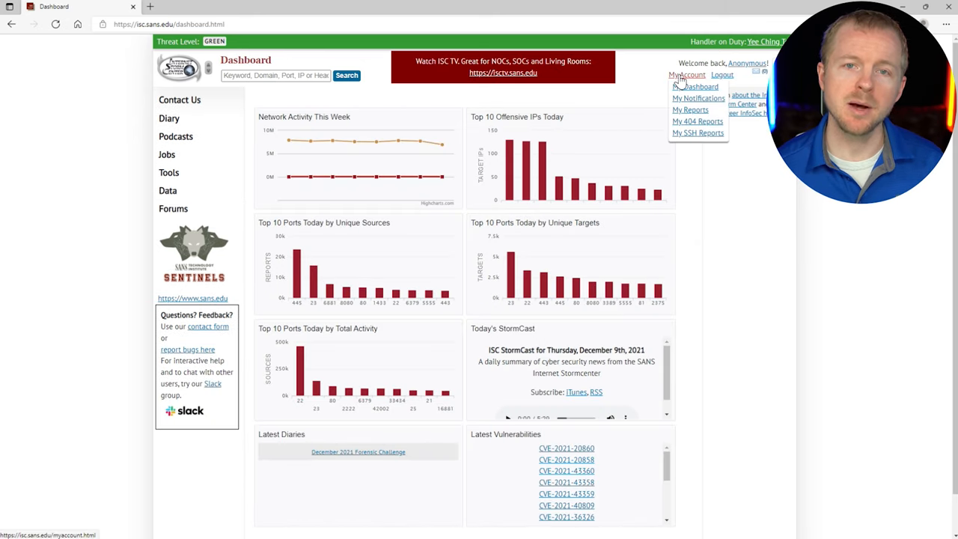
click(697, 85)
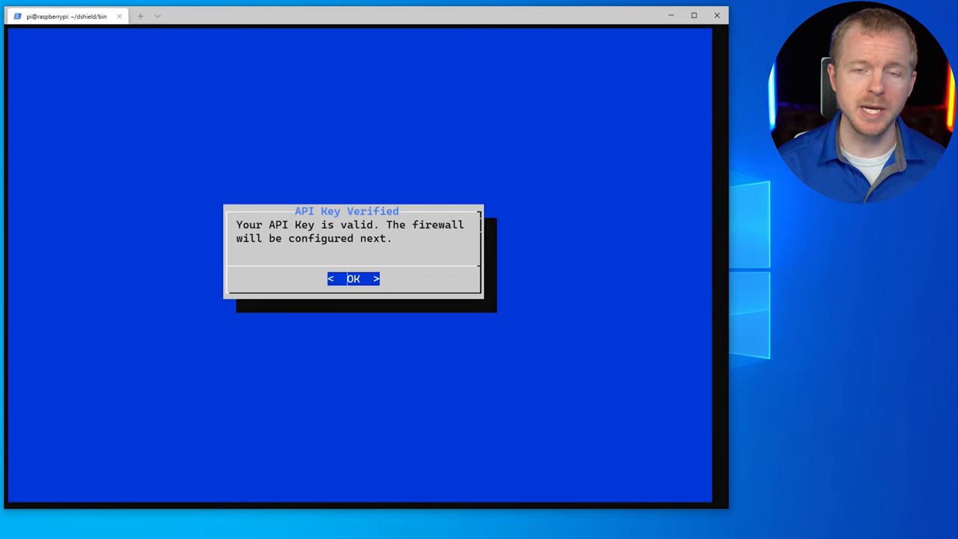
Acknowledge the verified API key and admin access on port 12222 for 192.168.0.0/16.
click(353, 277)
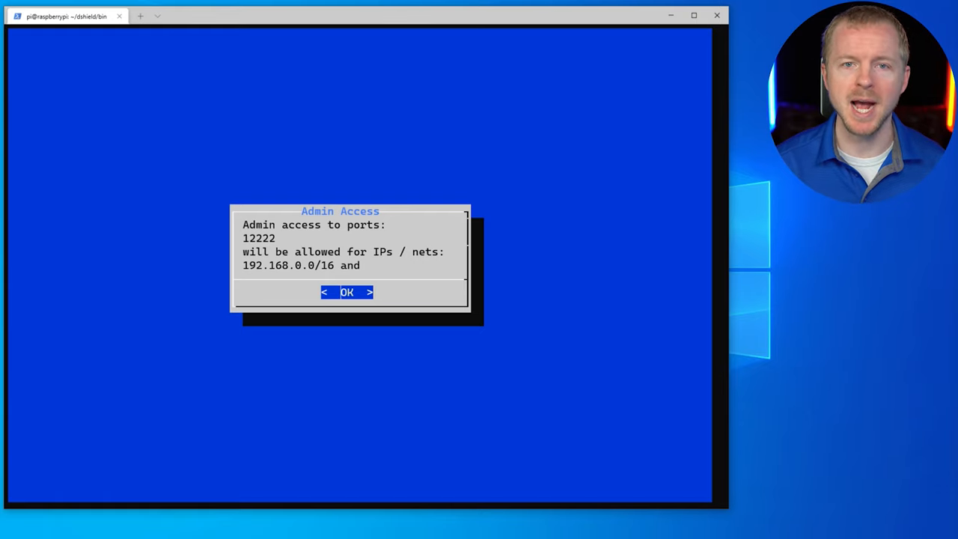
click(347, 292)
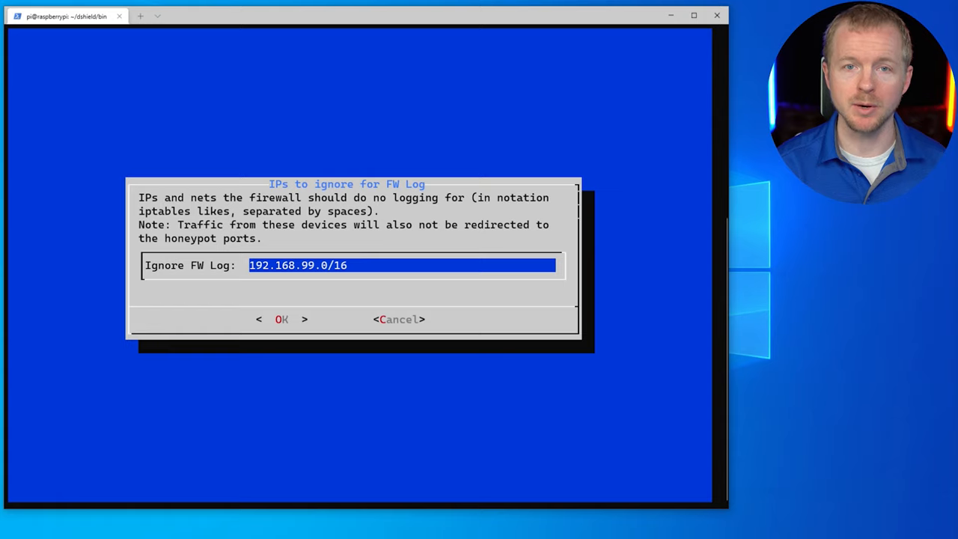
Correct the ignore network to 192.168.99.0/27 and accept the logging and honeypot exclusions on ports 2222, 2223, 8000.
key(BackSpace)
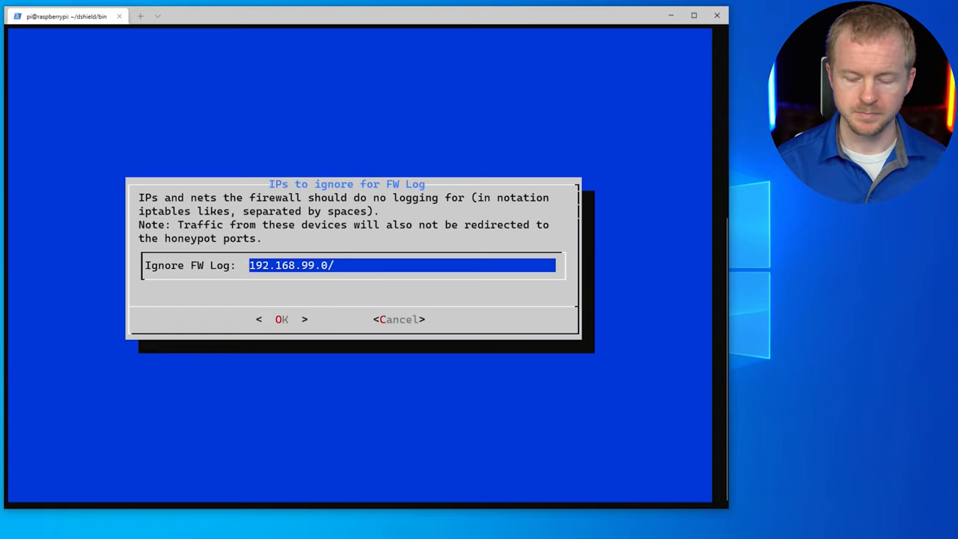
click(281, 319)
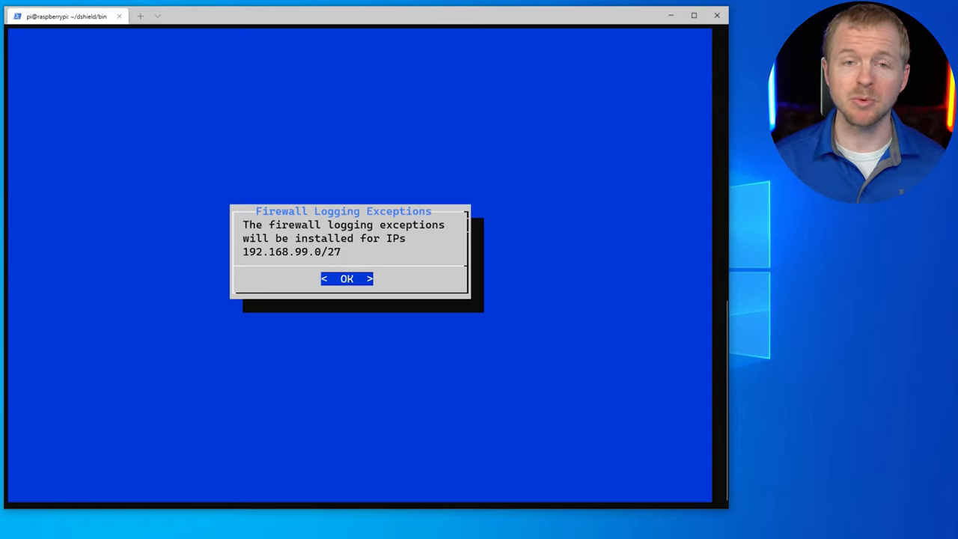
click(345, 279)
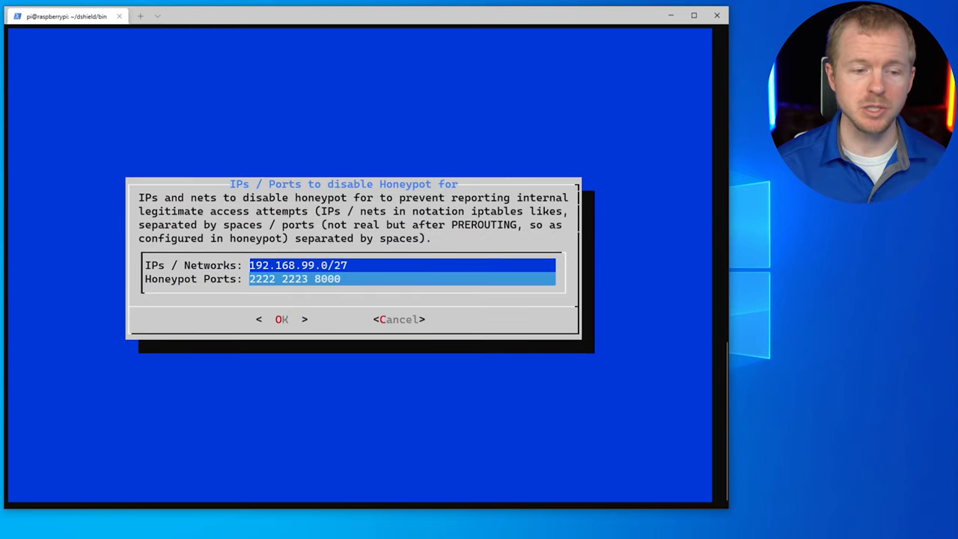
click(281, 318)
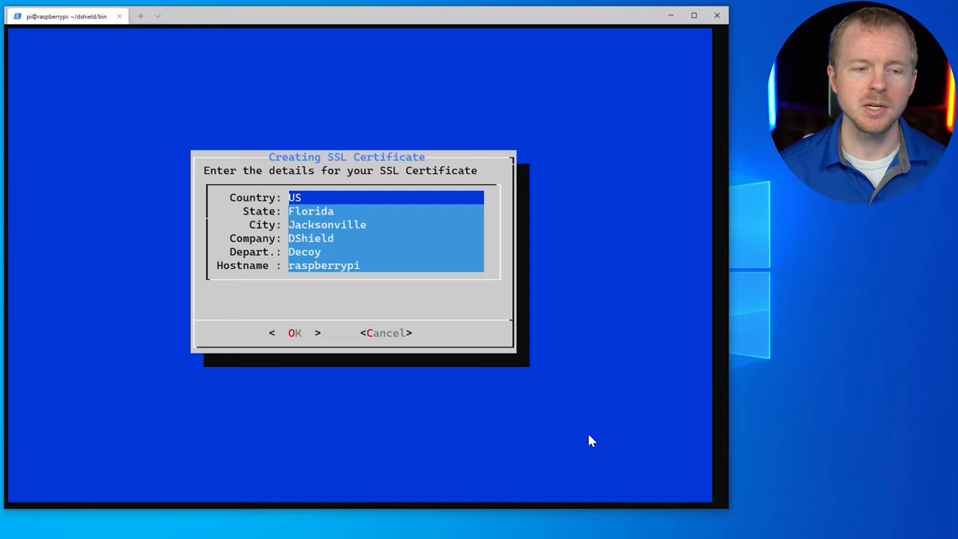
Accept the SSL certificate details, finish key generation, and reboot the Pi with sudo reboot.
click(294, 333)
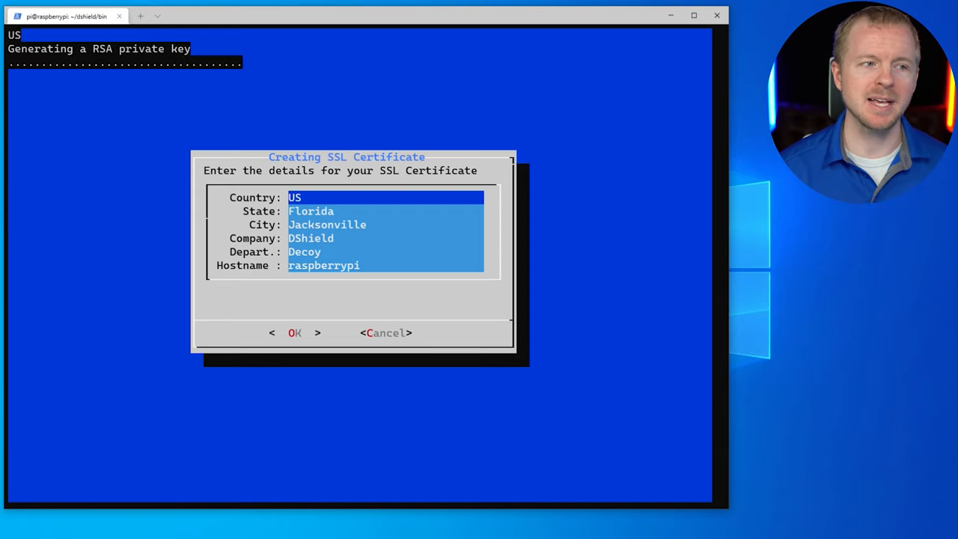
click(294, 332)
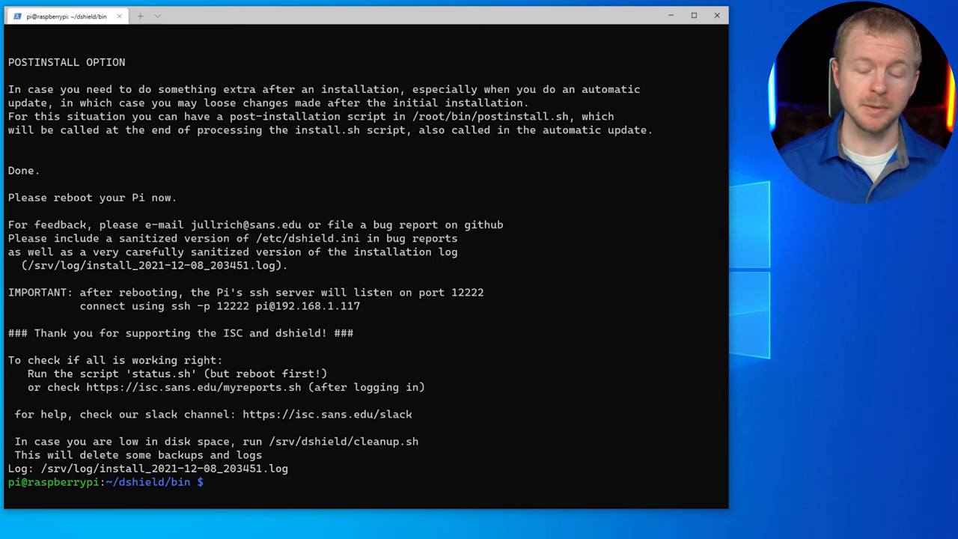
text(sudo reboot)
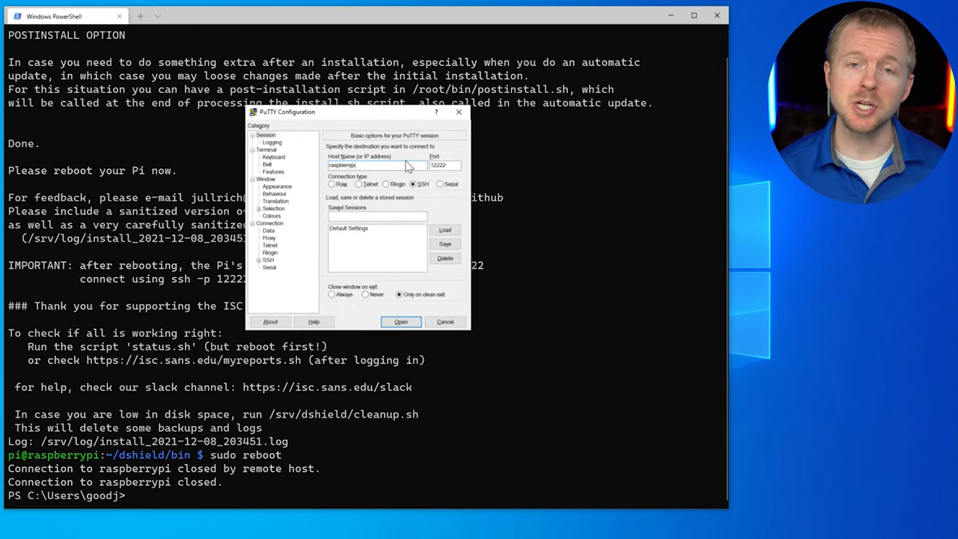
mouse_move(461, 162)
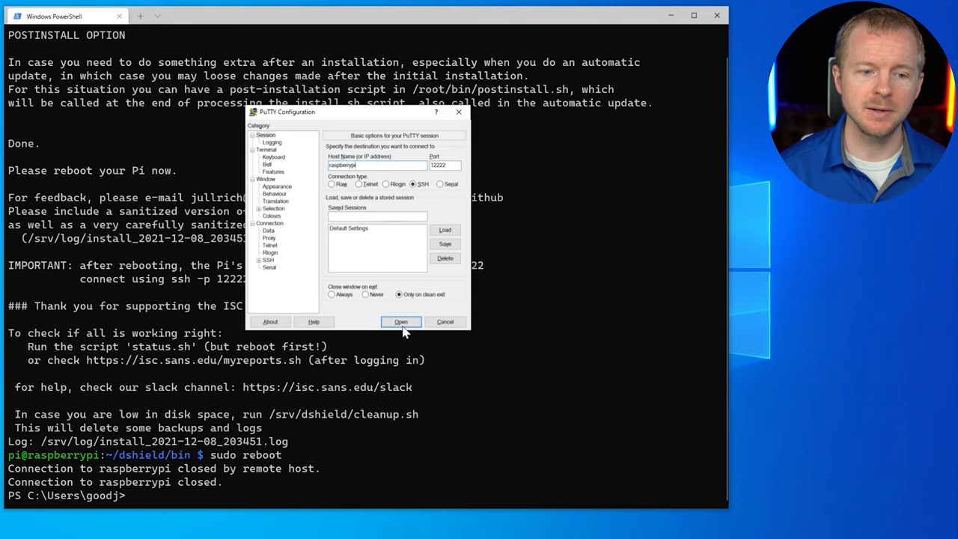
Connect over SSH to raspberrypi on port 12222, trust the host key, log in as pi and run ifconfig.
click(401, 321)
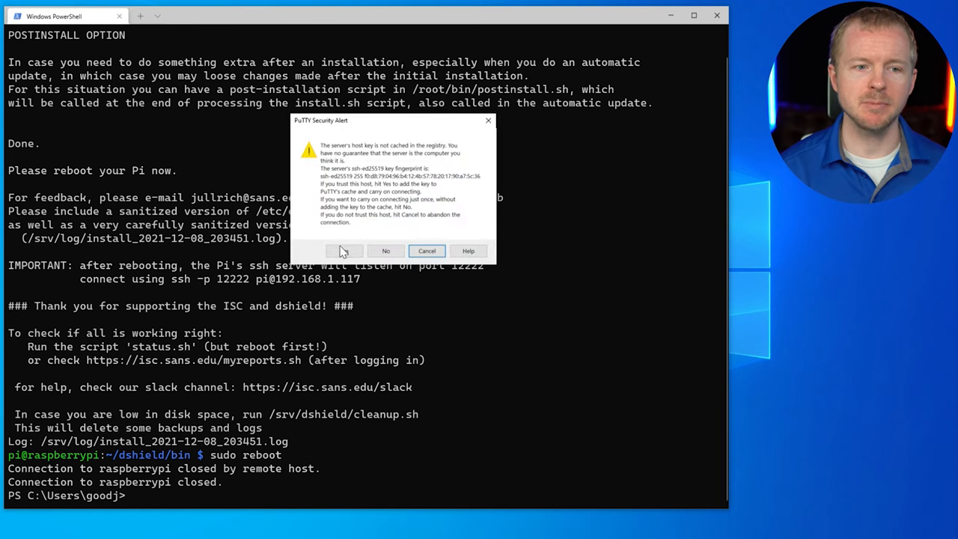
click(344, 251)
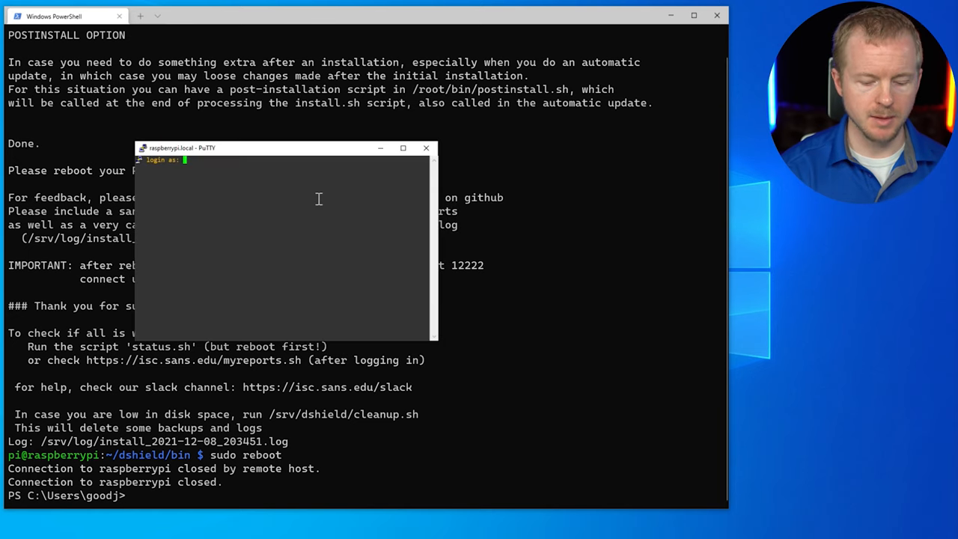
text(pi)
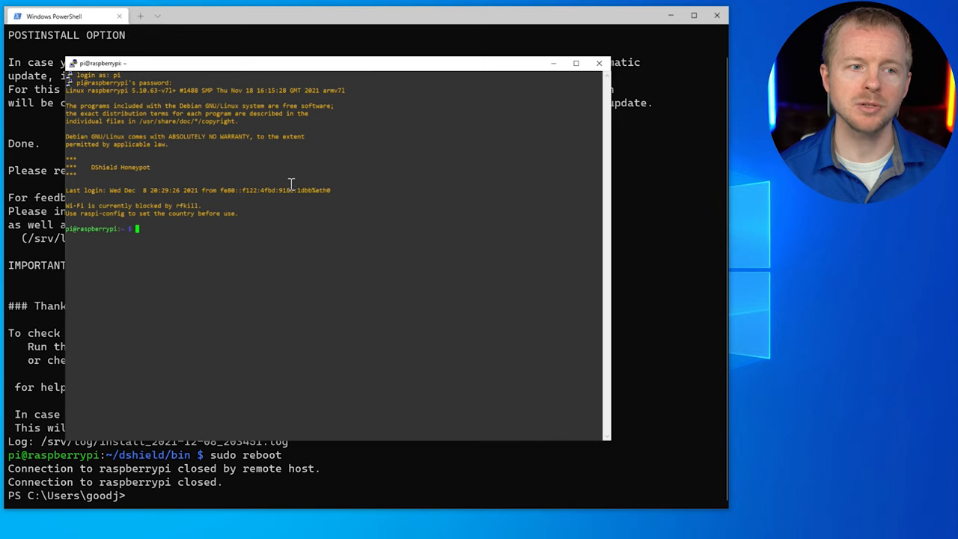
text(ifconfig)
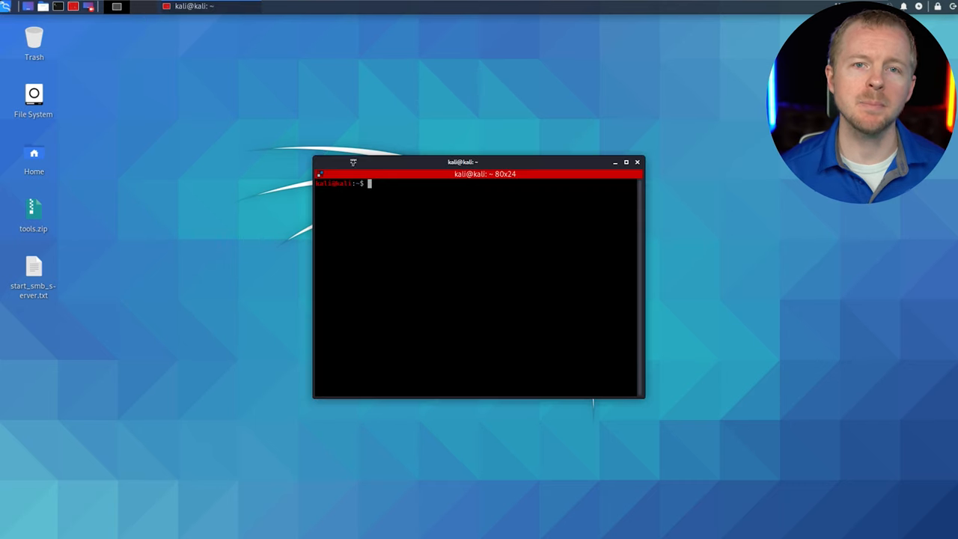
Enlarge the Kali terminal and run an aggressive nmap -A scan against the Pi's IP address.
drag(463, 161, 367, 120)
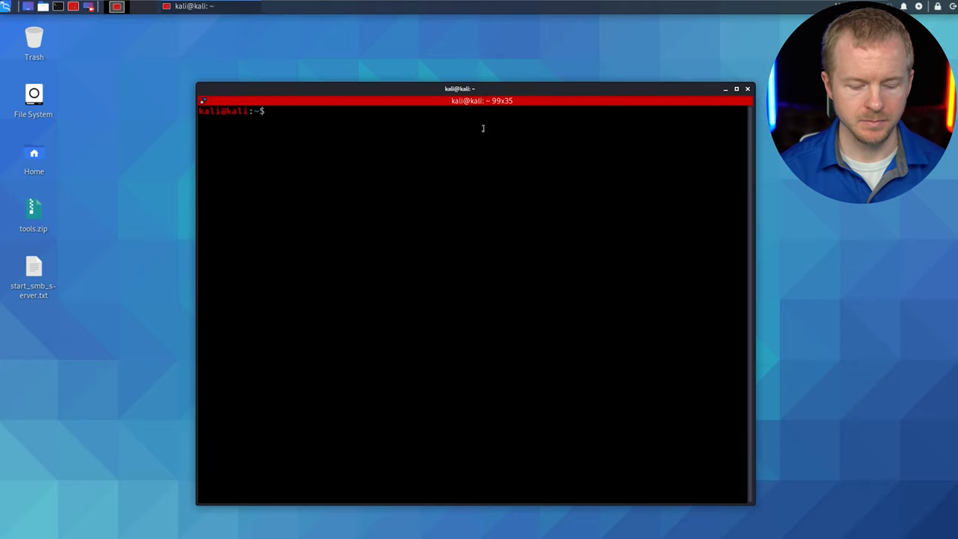
text(nmap -)
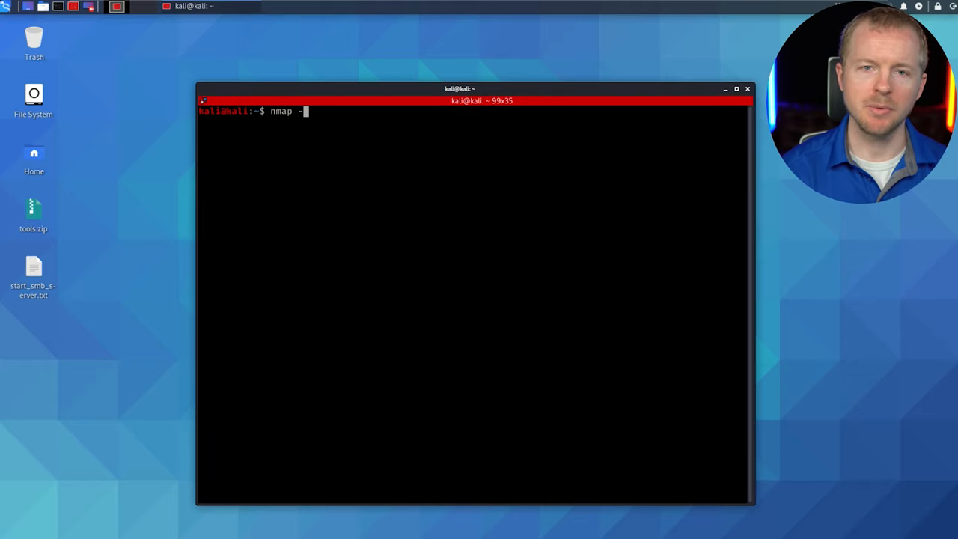
text(A)
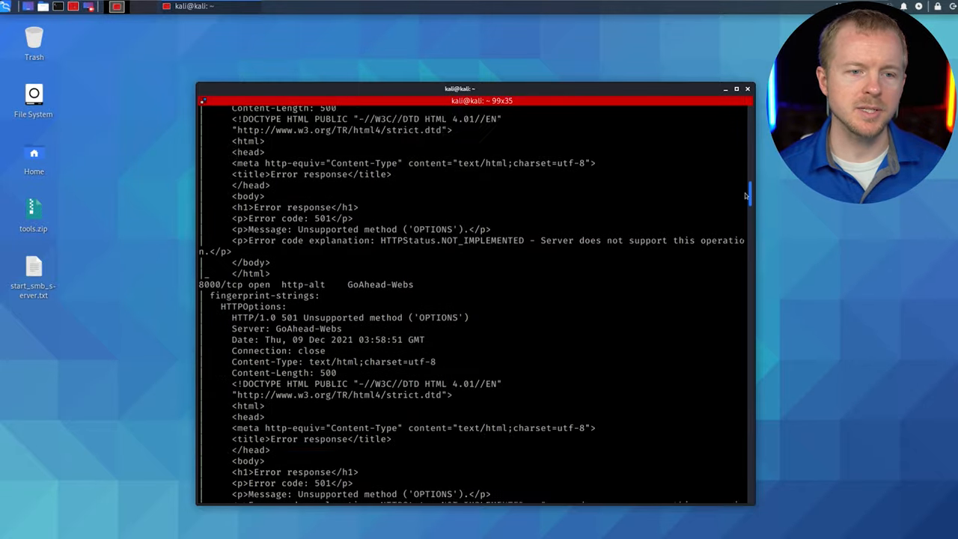
scroll(down, 3)
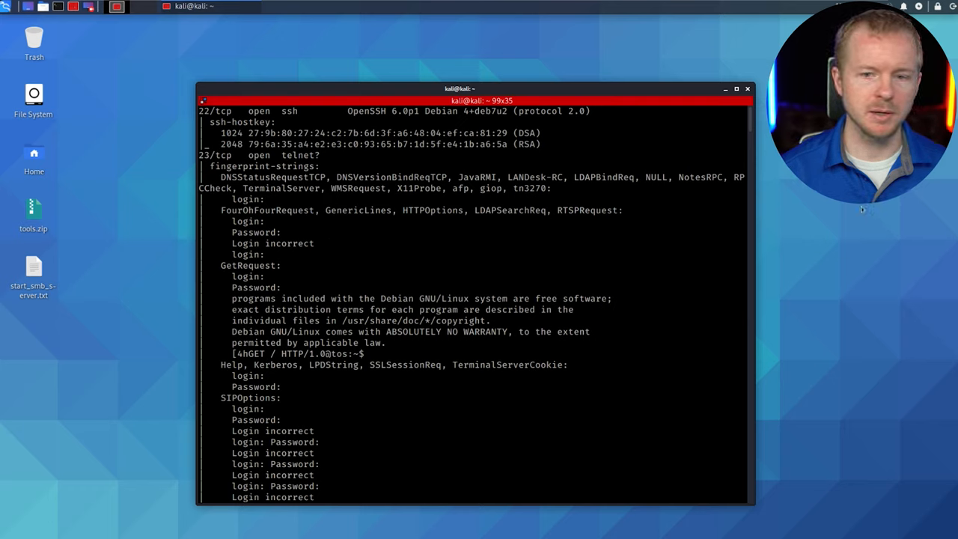
scroll(down, 3)
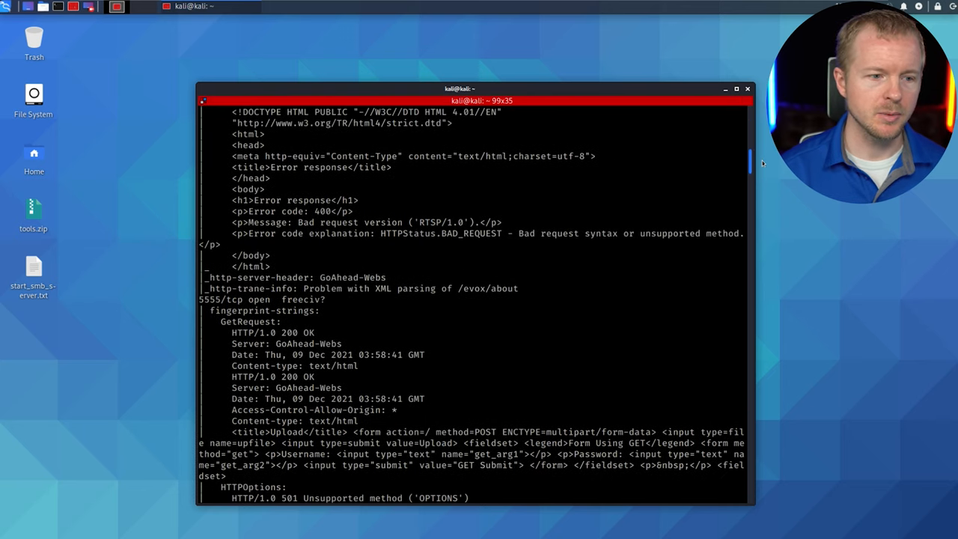
scroll(down, 3)
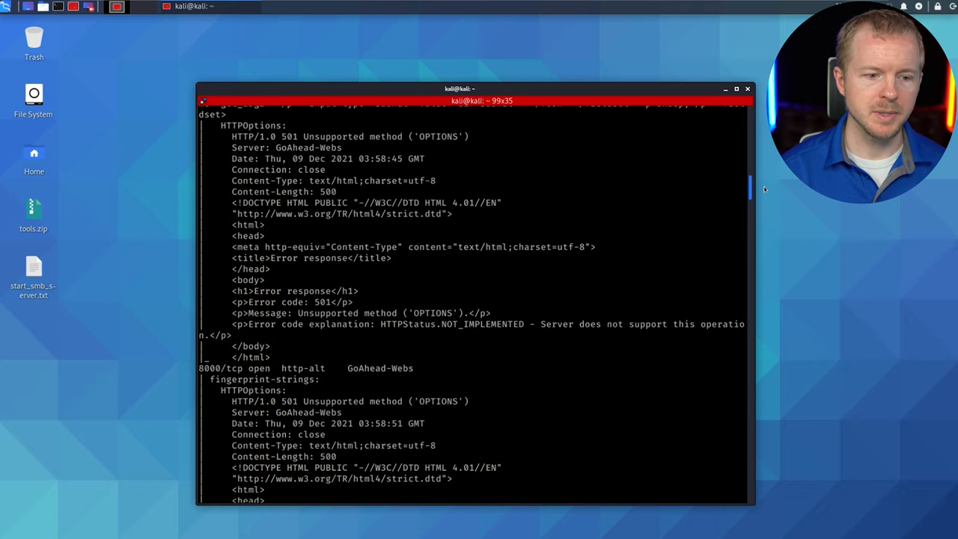
scroll(down, 3)
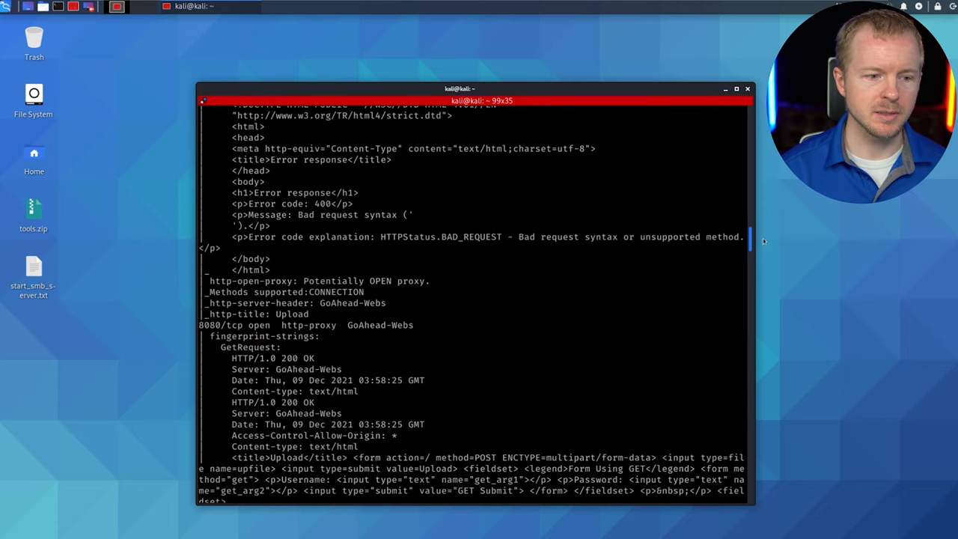
scroll(down, 3)
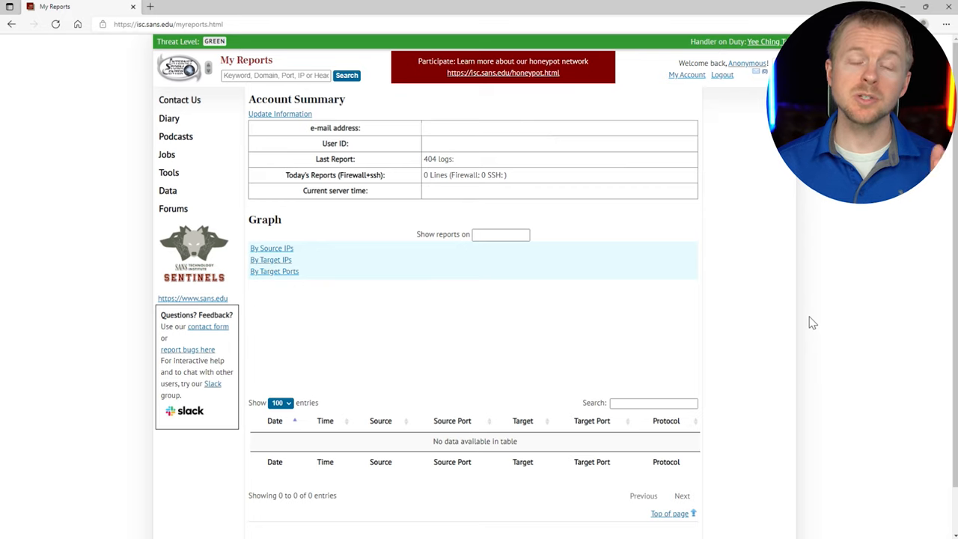
mouse_move(823, 323)
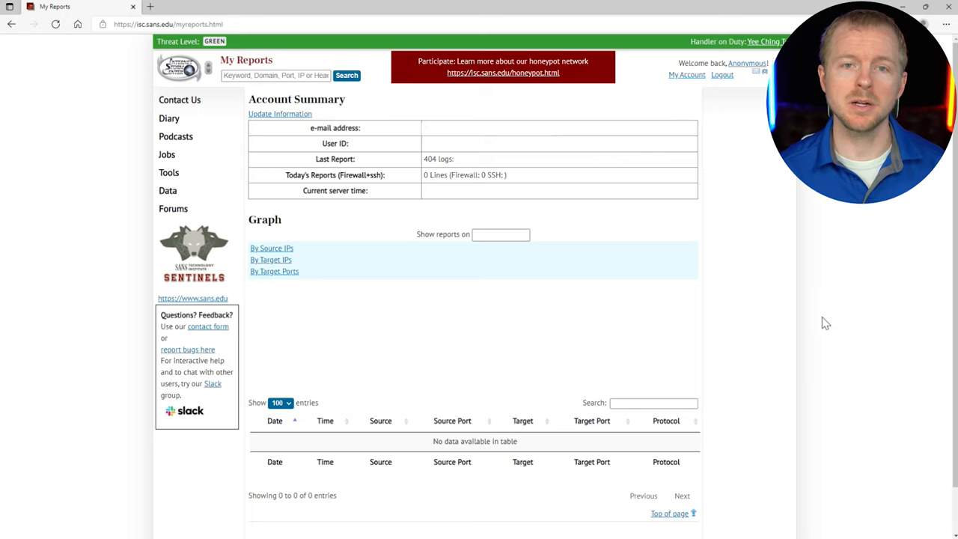
mouse_move(853, 303)
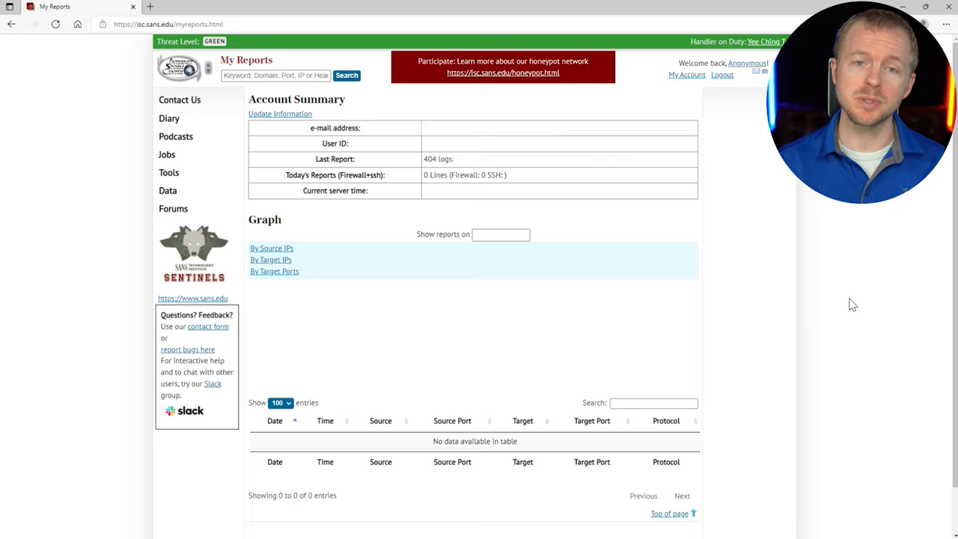
mouse_move(850, 283)
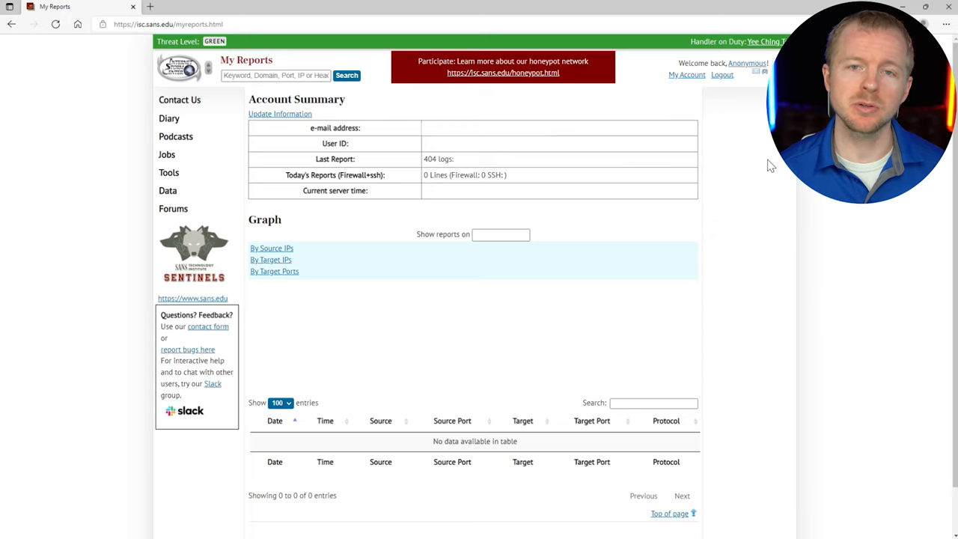
mouse_move(760, 166)
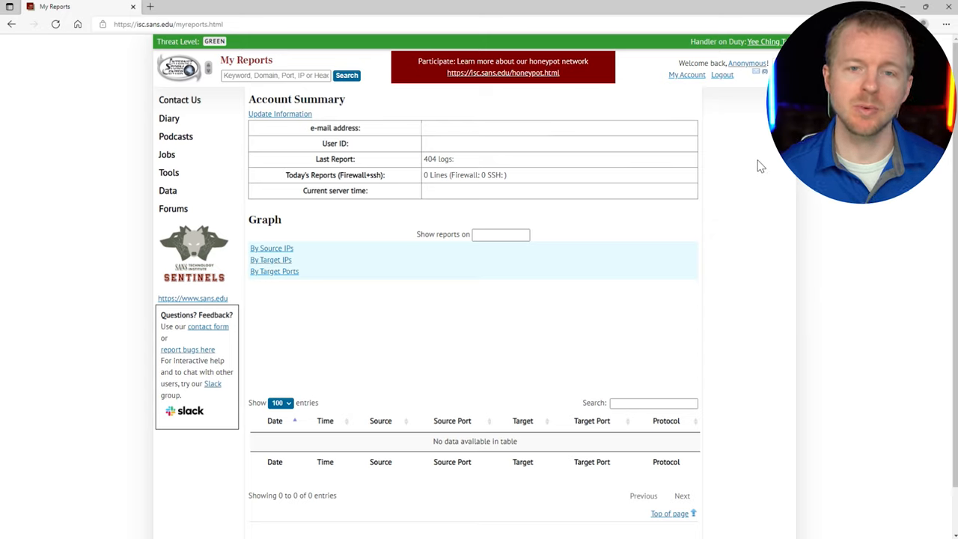
click(685, 75)
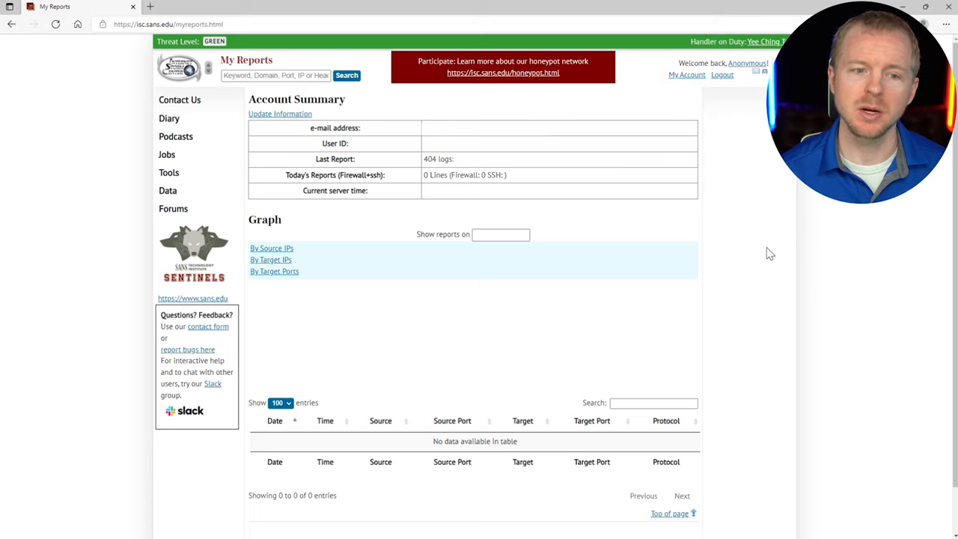
mouse_move(772, 258)
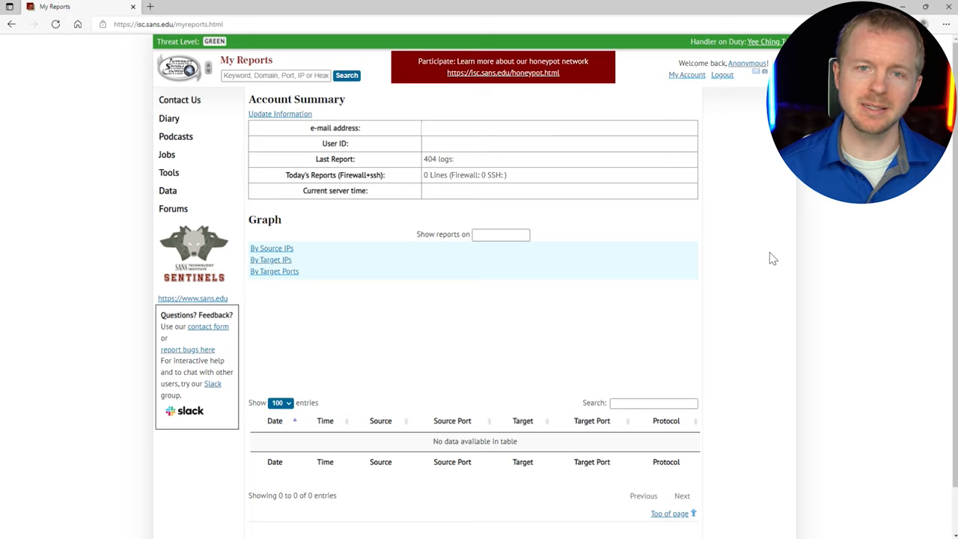